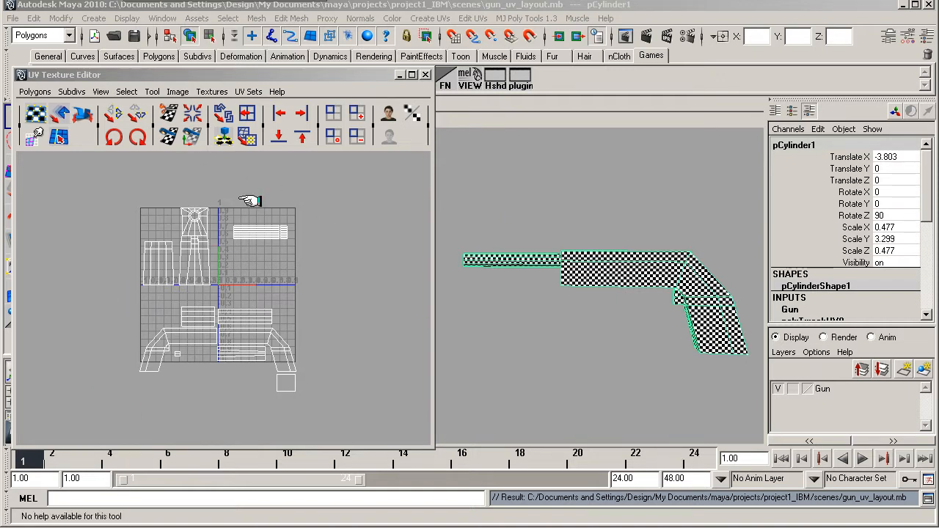
{"action": "mouse_move", "coordinate": [305, 285]}
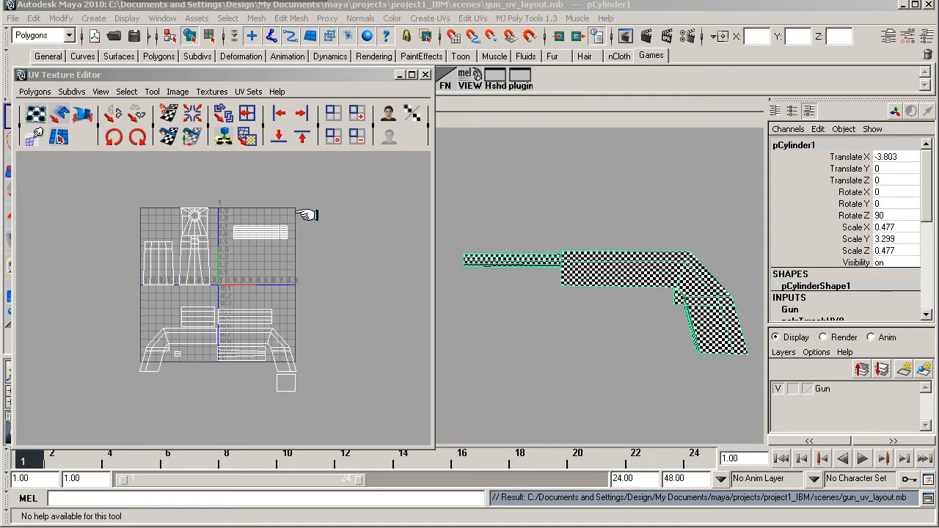
{"action": "mouse_move", "coordinate": [346, 194]}
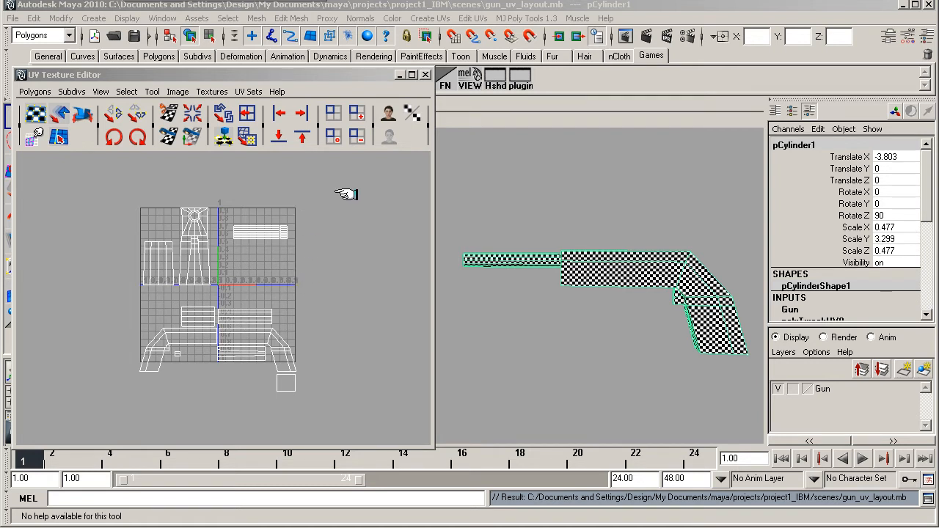
{"action": "mouse_move", "coordinate": [364, 170]}
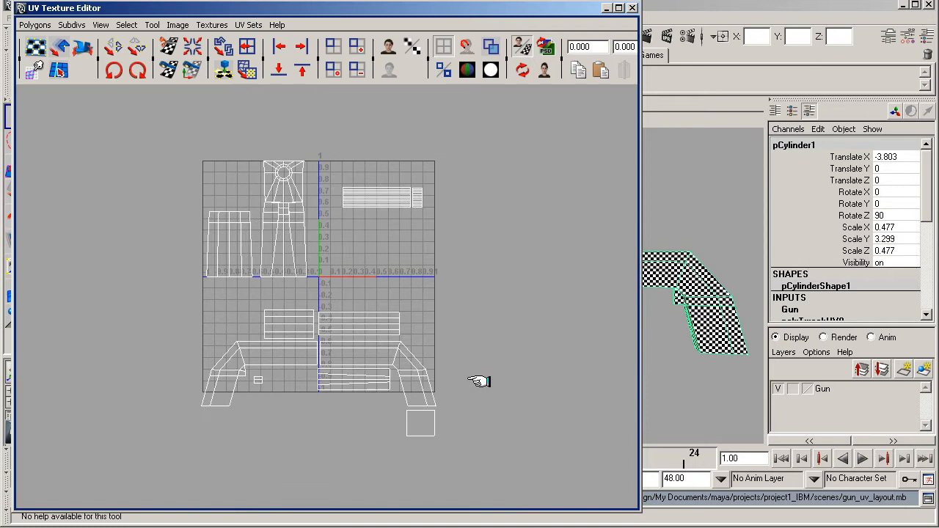
{"action": "mouse_move", "coordinate": [499, 350]}
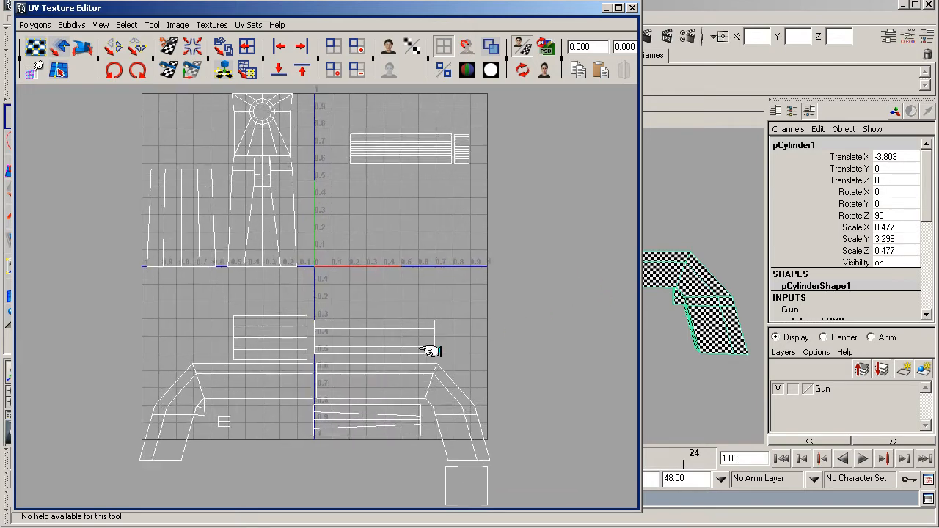
- Switch the gun model to Edge selection via the marking menu and begin repositioning the barrel strip UVs
{"action": "right_click", "coordinate": [374, 351]}
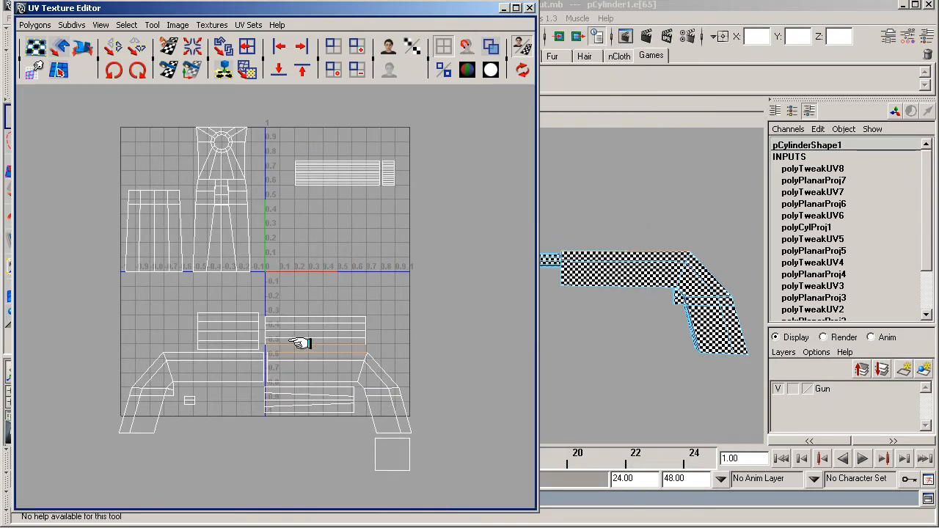
{"action": "mouse_move", "coordinate": [293, 349]}
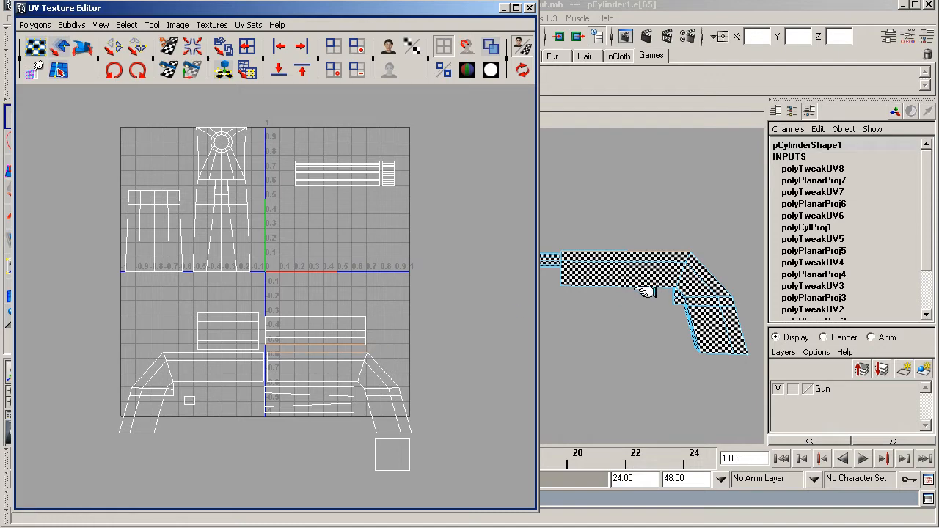
{"action": "left_click_drag", "start_coordinate": [646, 294], "coordinate": [643, 341]}
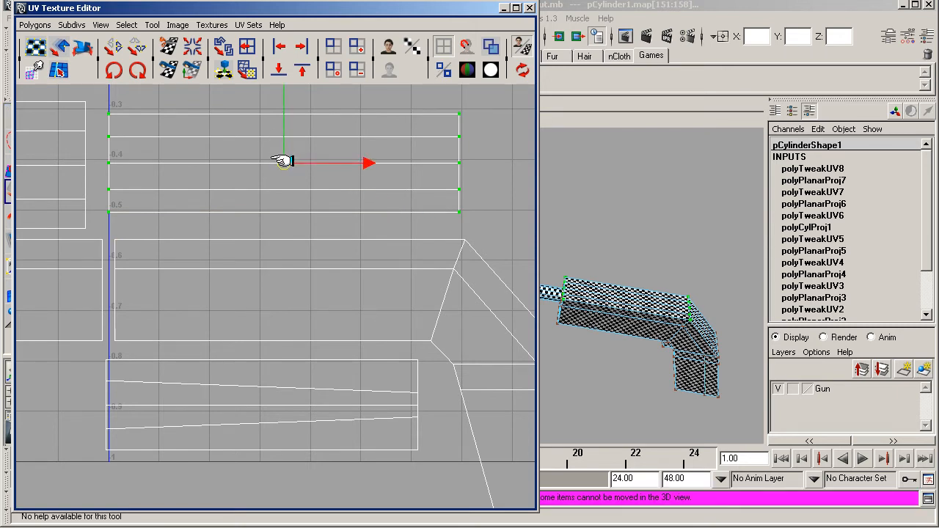
- Nudge the long horizontal strip shell right and down into alignment with the Move manipulator
{"action": "left_click_drag", "start_coordinate": [285, 161], "coordinate": [292, 174]}
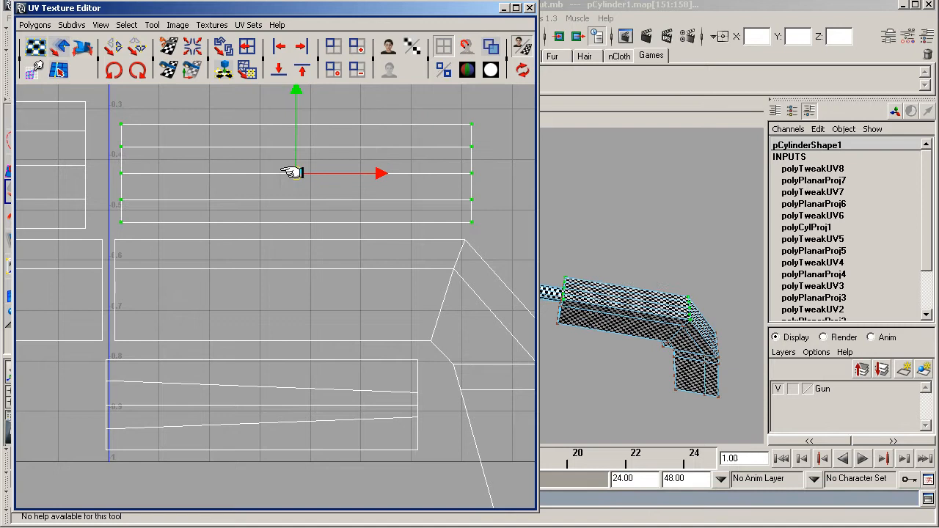
{"action": "left_click_drag", "start_coordinate": [294, 173], "coordinate": [287, 188]}
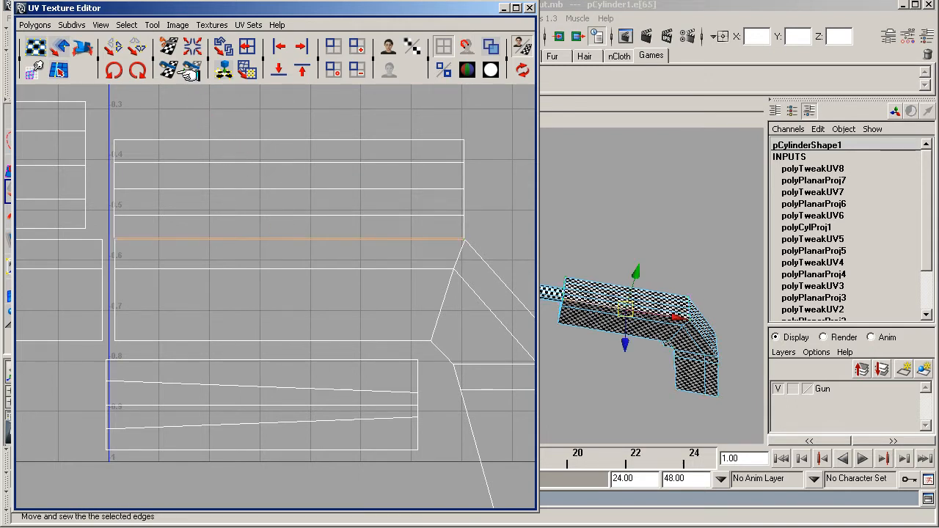
{"action": "mouse_move", "coordinate": [191, 70]}
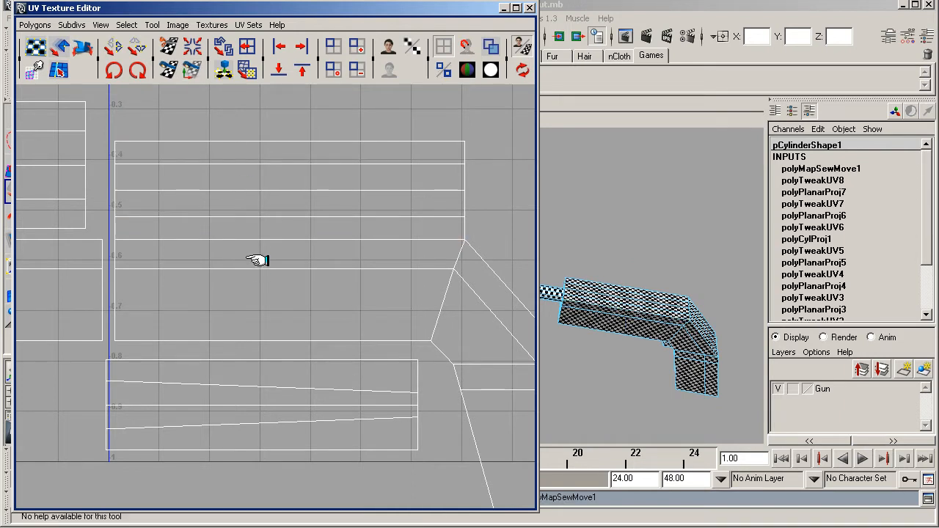
{"action": "mouse_move", "coordinate": [441, 165]}
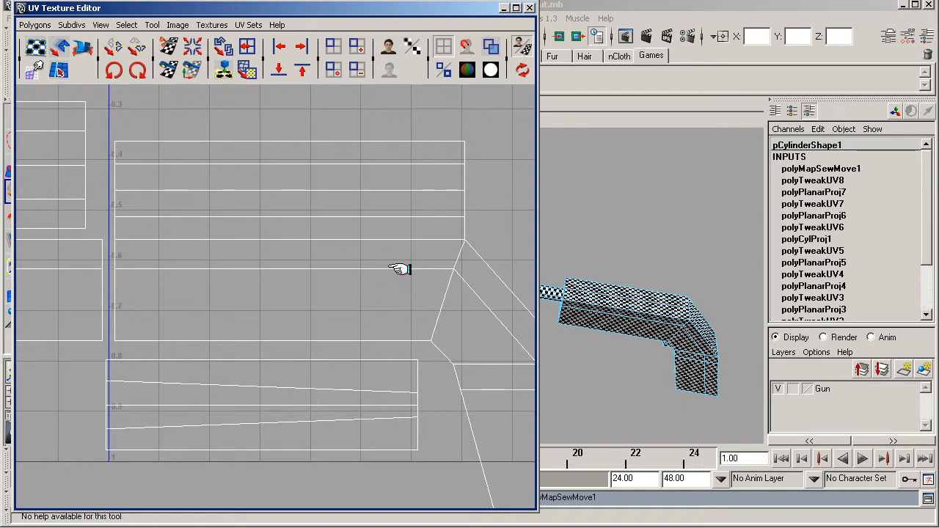
{"action": "mouse_move", "coordinate": [279, 354]}
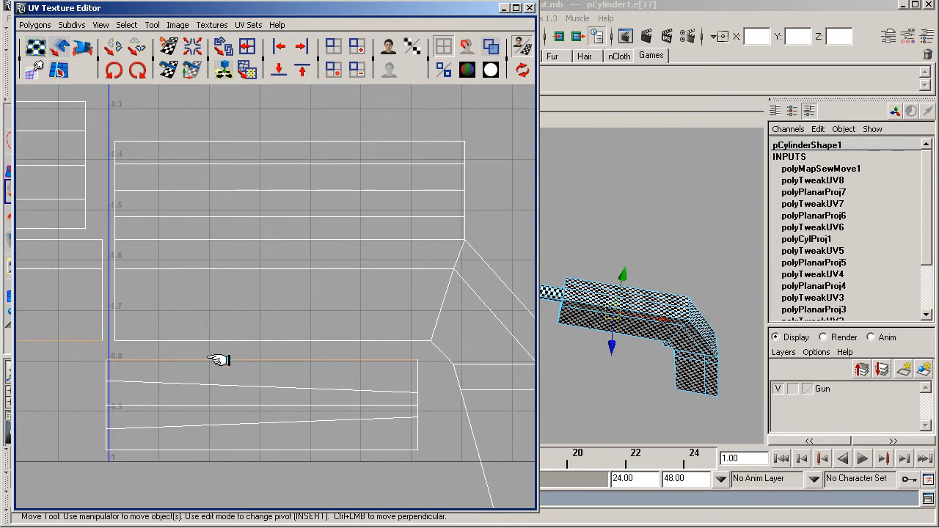
{"action": "mouse_move", "coordinate": [232, 367]}
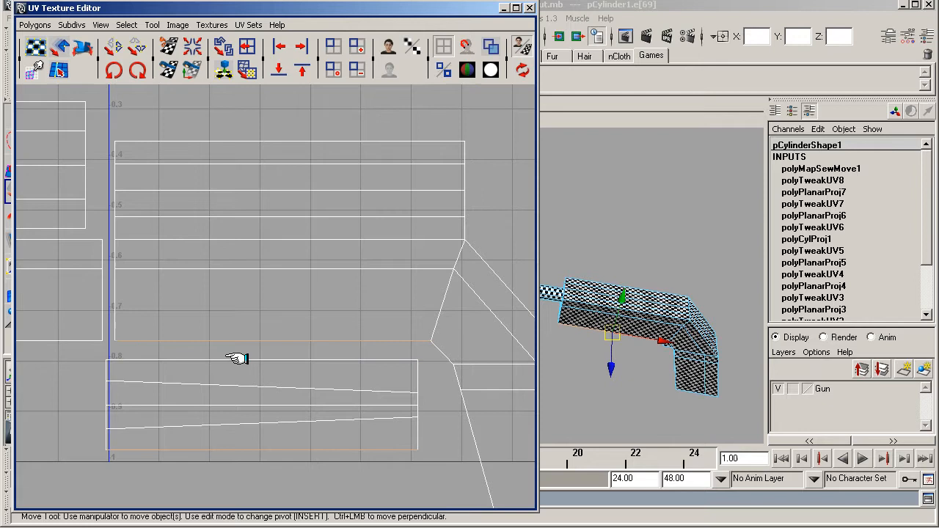
{"action": "mouse_move", "coordinate": [238, 344]}
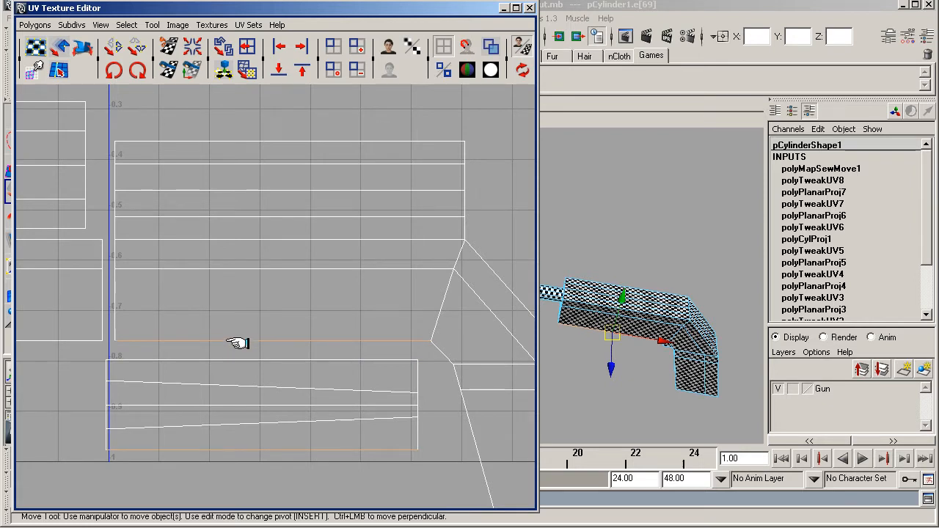
{"action": "mouse_move", "coordinate": [229, 360]}
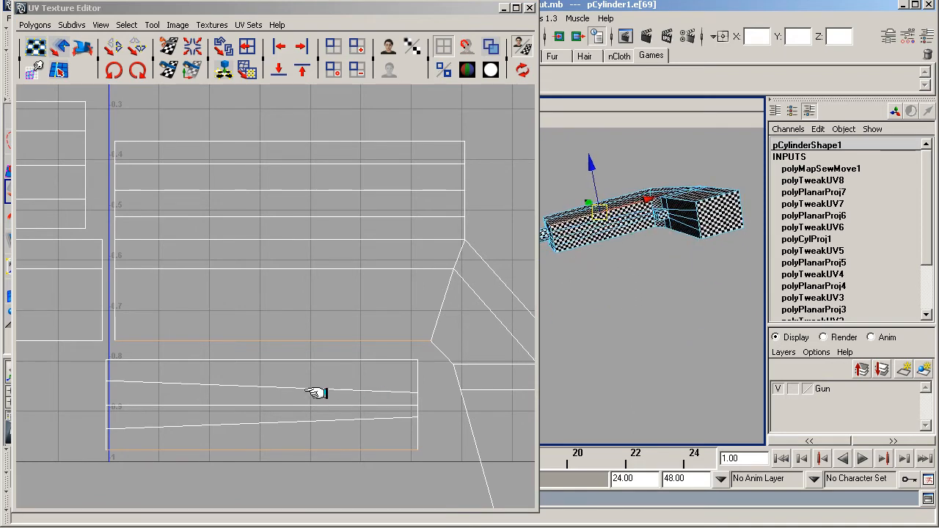
{"action": "mouse_move", "coordinate": [338, 452]}
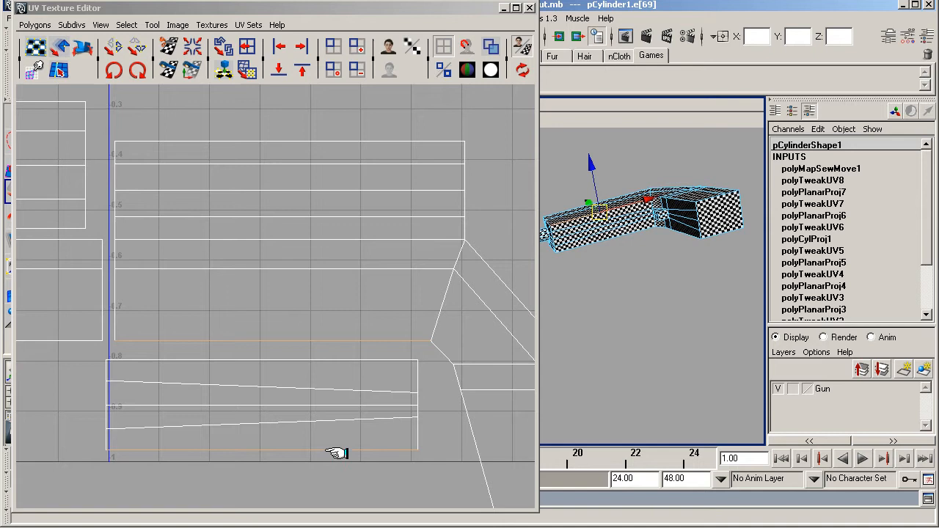
{"action": "mouse_move", "coordinate": [308, 360]}
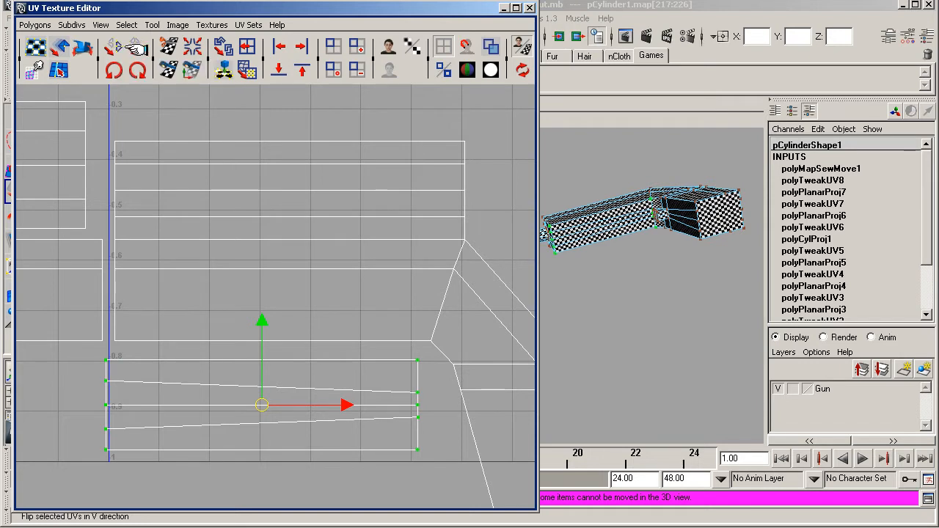
{"action": "mouse_move", "coordinate": [138, 48]}
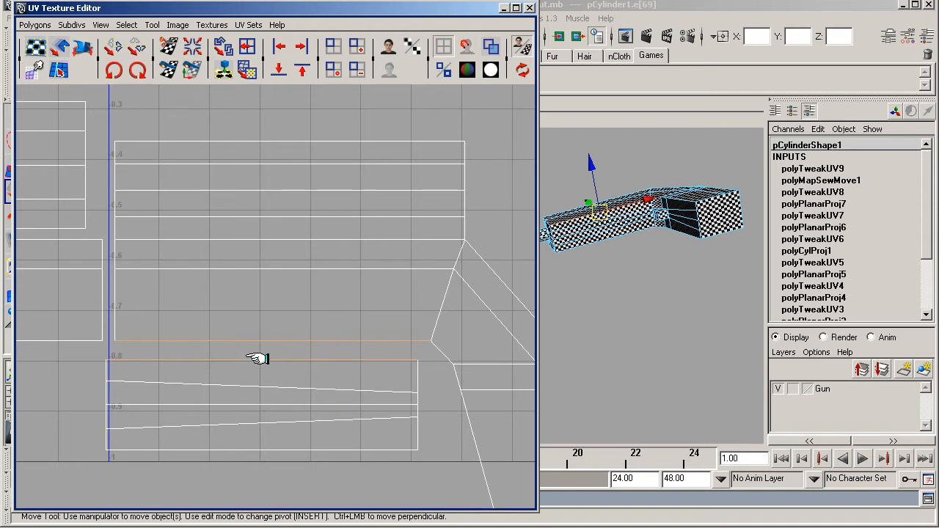
- Move the lower tapered shell up against the strips and apply Move and Sew UV Edges from the marking menu
{"action": "left_click_drag", "start_coordinate": [256, 358], "coordinate": [150, 378]}
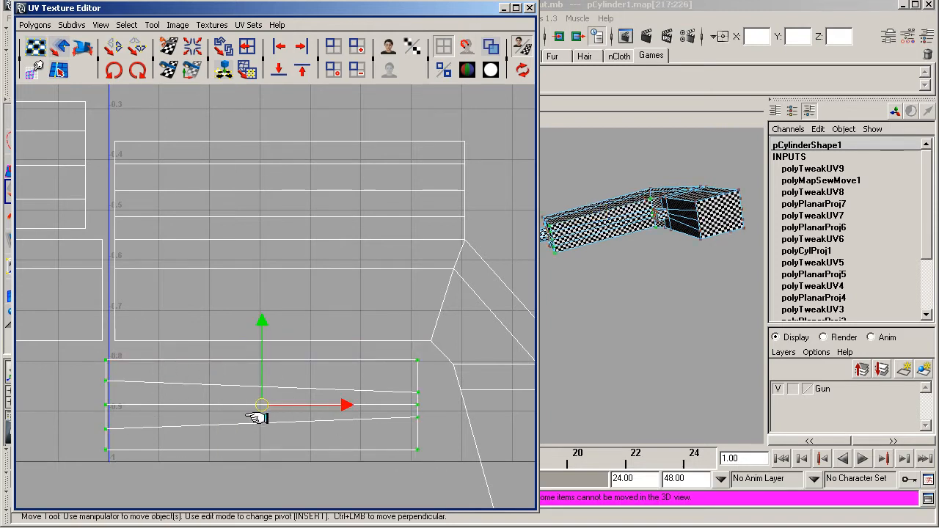
{"action": "left_click_drag", "start_coordinate": [262, 405], "coordinate": [271, 387]}
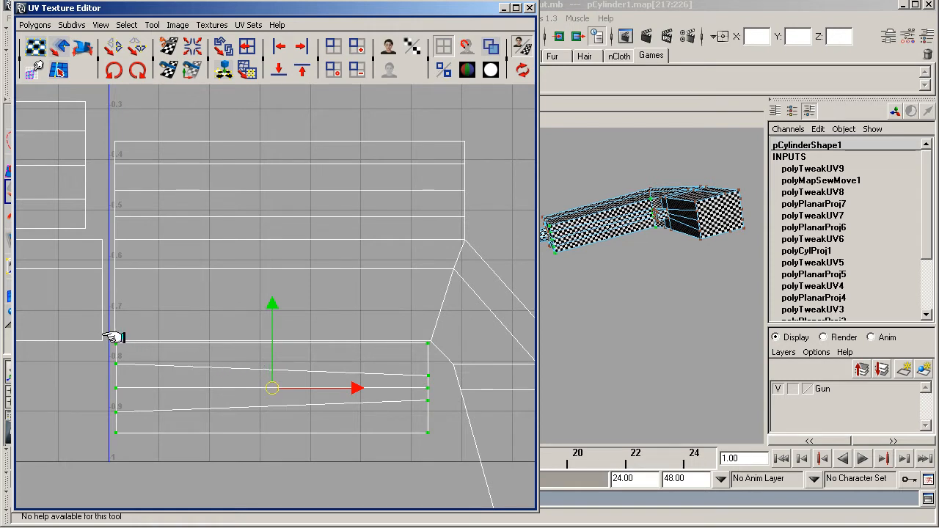
{"action": "mouse_move", "coordinate": [323, 365]}
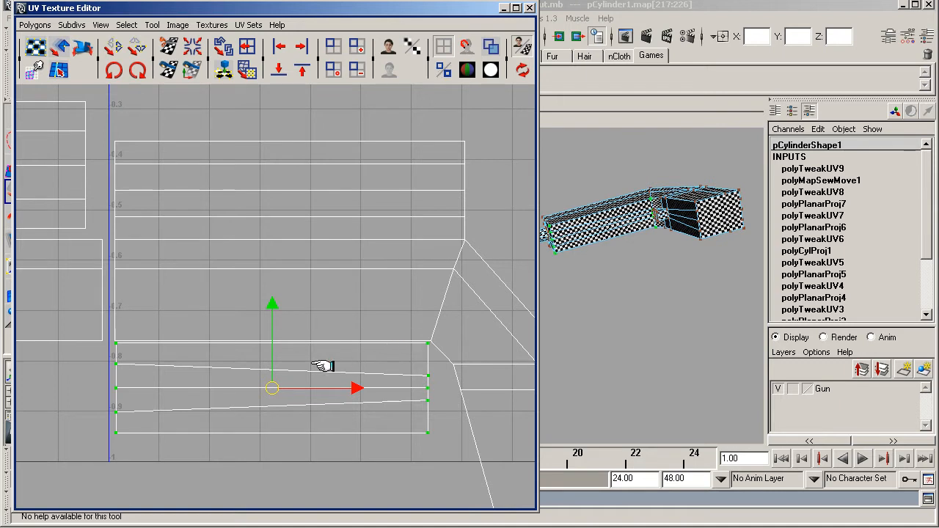
{"action": "mouse_move", "coordinate": [335, 364]}
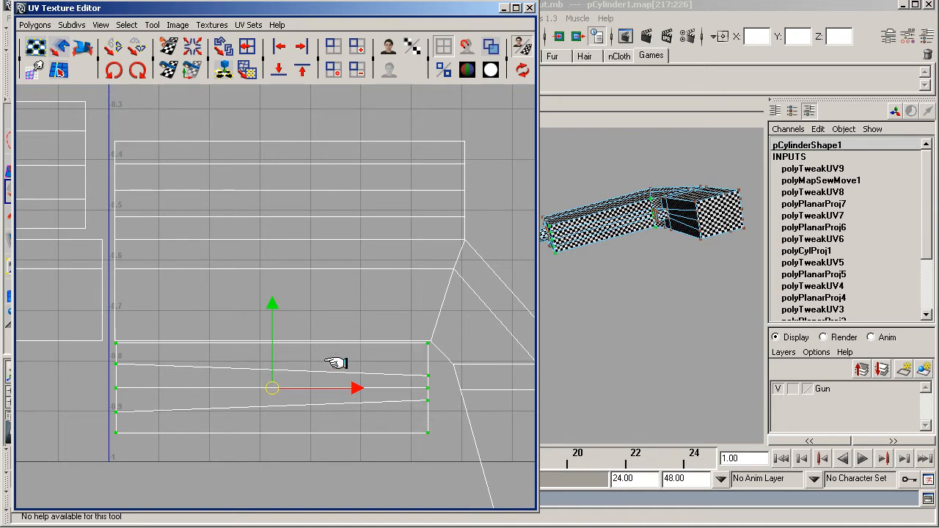
{"action": "mouse_move", "coordinate": [106, 370]}
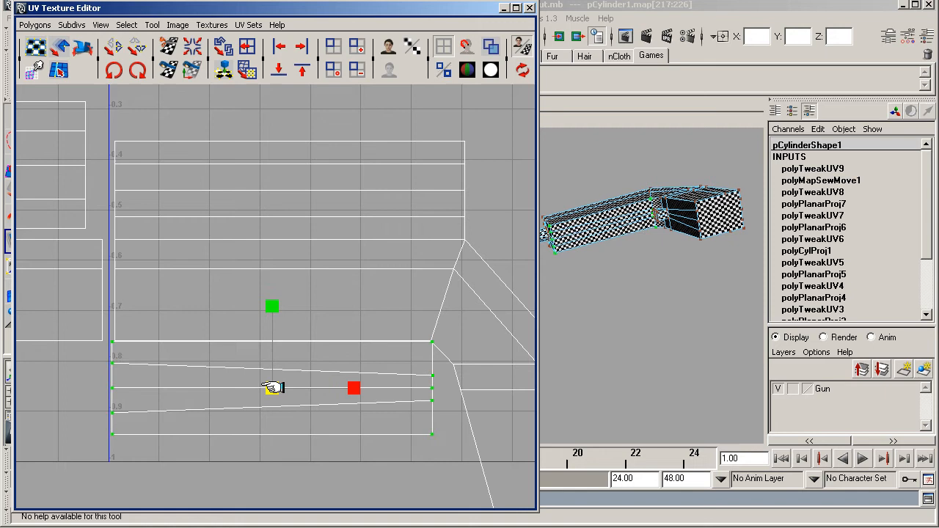
{"action": "left_click_drag", "start_coordinate": [272, 399], "coordinate": [272, 388]}
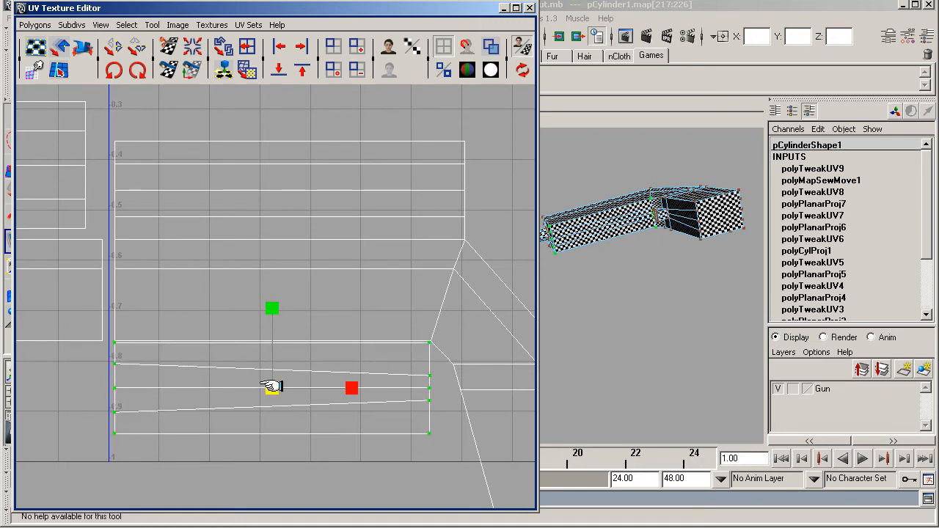
{"action": "right_click", "coordinate": [272, 316]}
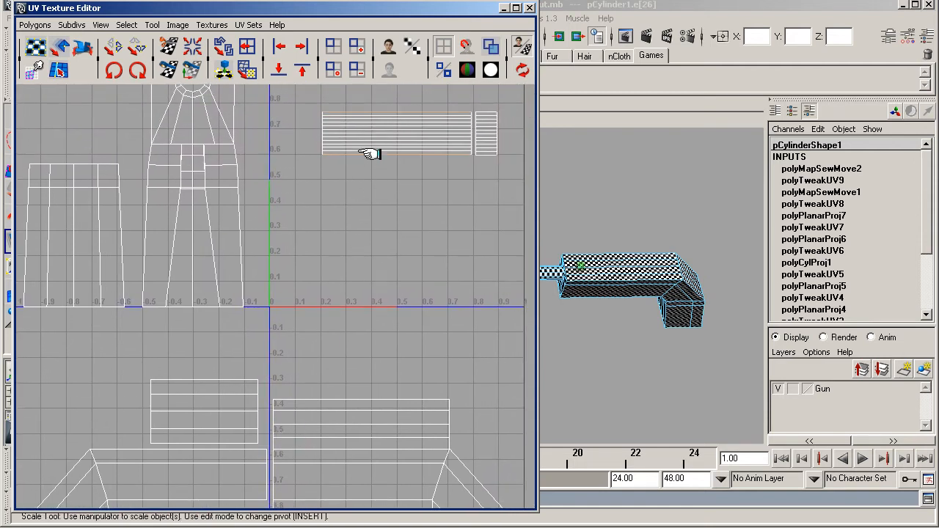
{"action": "mouse_move", "coordinate": [376, 164]}
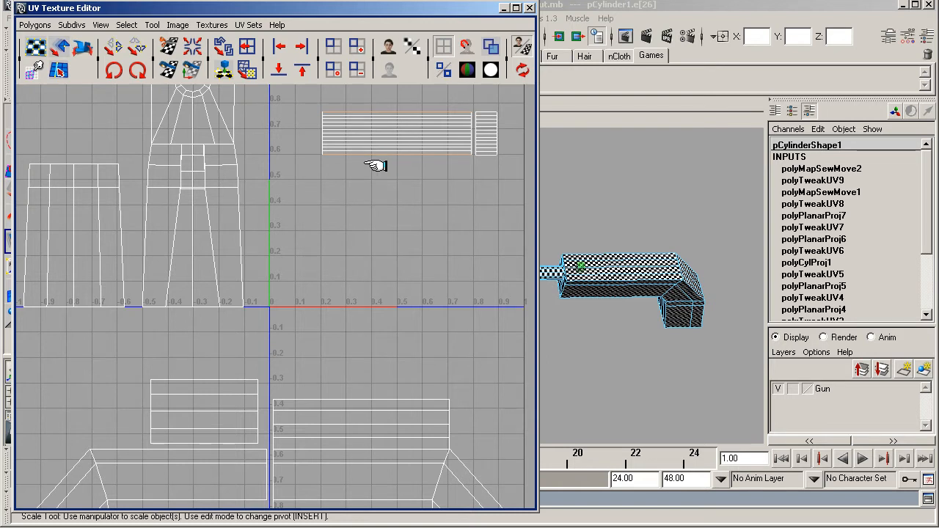
{"action": "mouse_move", "coordinate": [285, 408]}
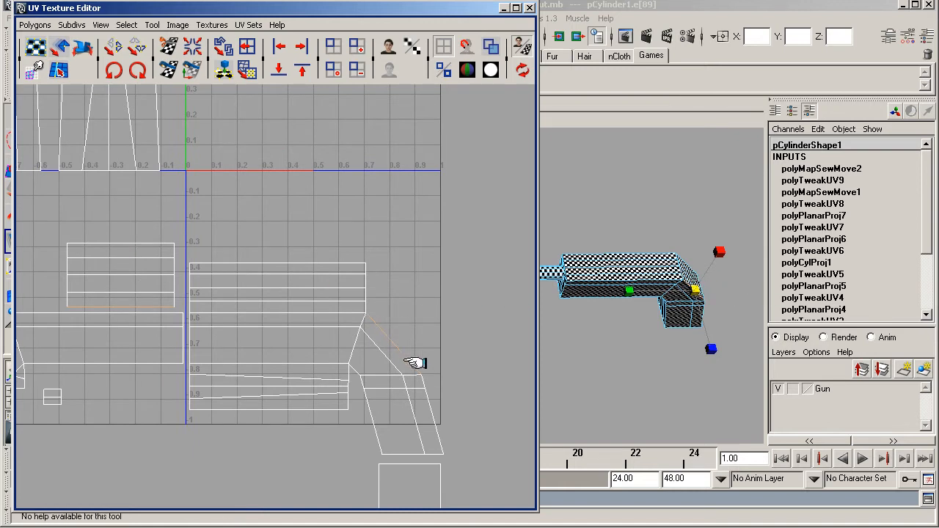
{"action": "mouse_move", "coordinate": [77, 242]}
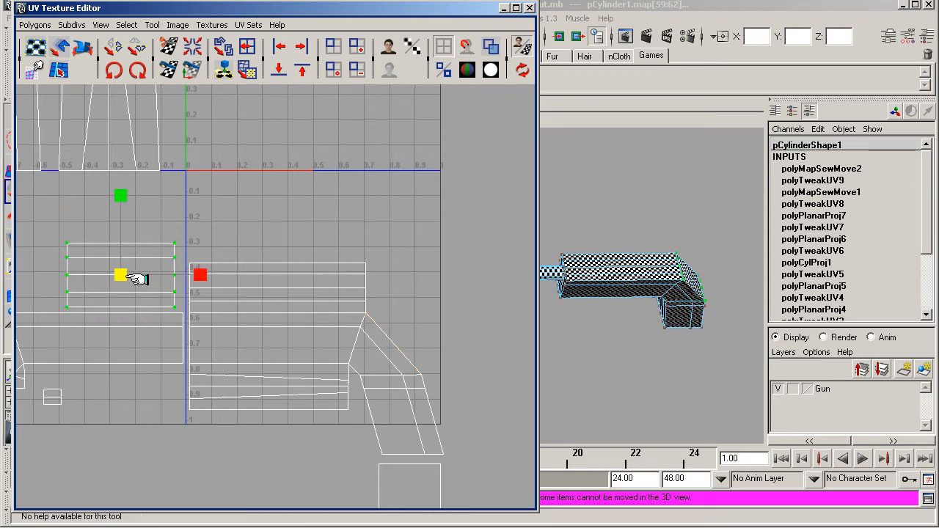
- Move the small strip shell beside the angled shell and rotate it to match that shell's angle
{"action": "left_click_drag", "start_coordinate": [133, 279], "coordinate": [438, 304]}
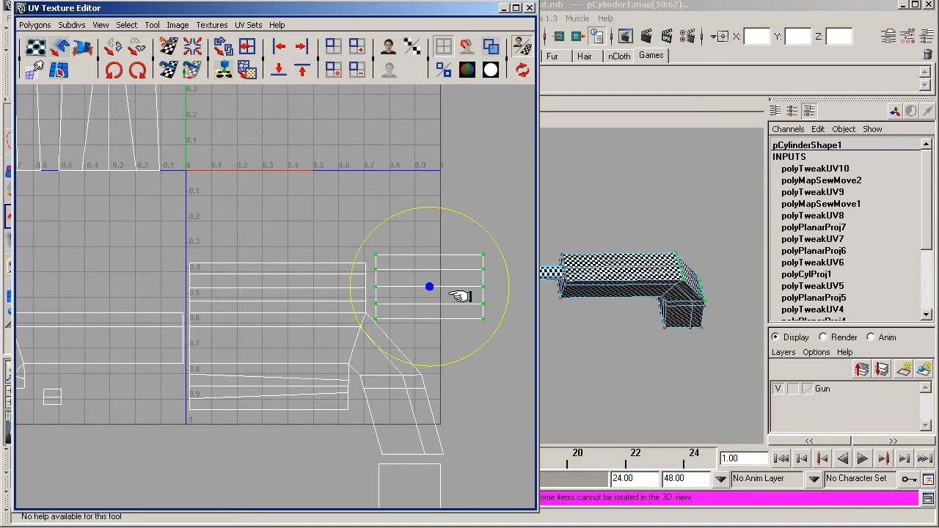
{"action": "left_click_drag", "start_coordinate": [455, 293], "coordinate": [502, 263]}
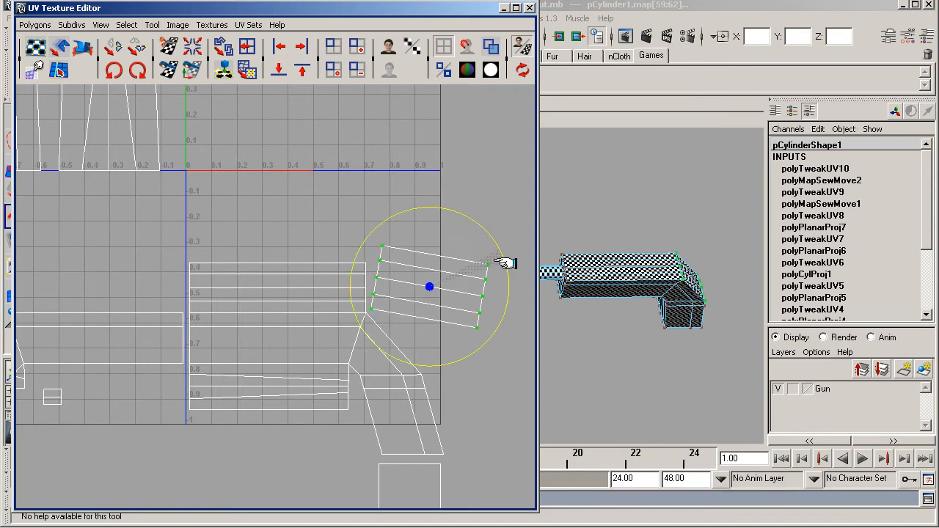
{"action": "left_click_drag", "start_coordinate": [506, 263], "coordinate": [506, 309]}
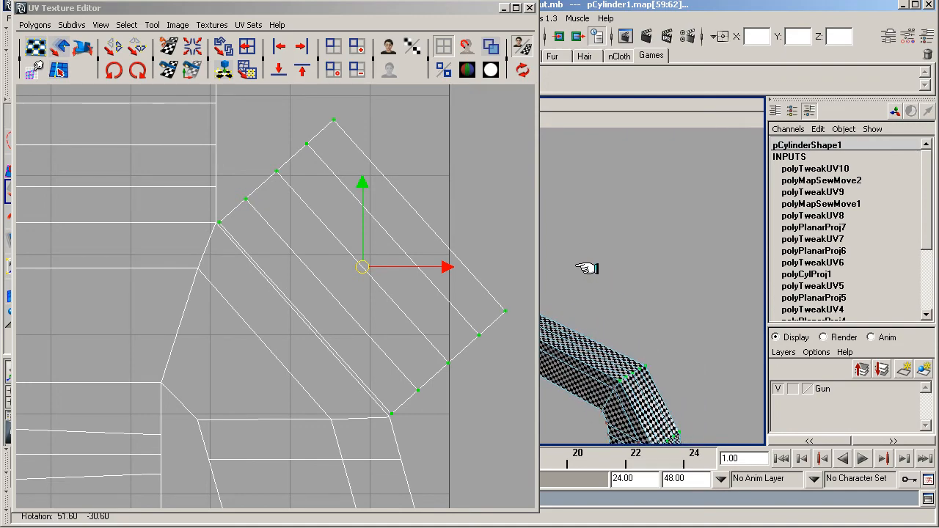
- Orbit the gun model in the perspective view to inspect the seam at the bend
{"action": "left_click_drag", "start_coordinate": [587, 268], "coordinate": [620, 265]}
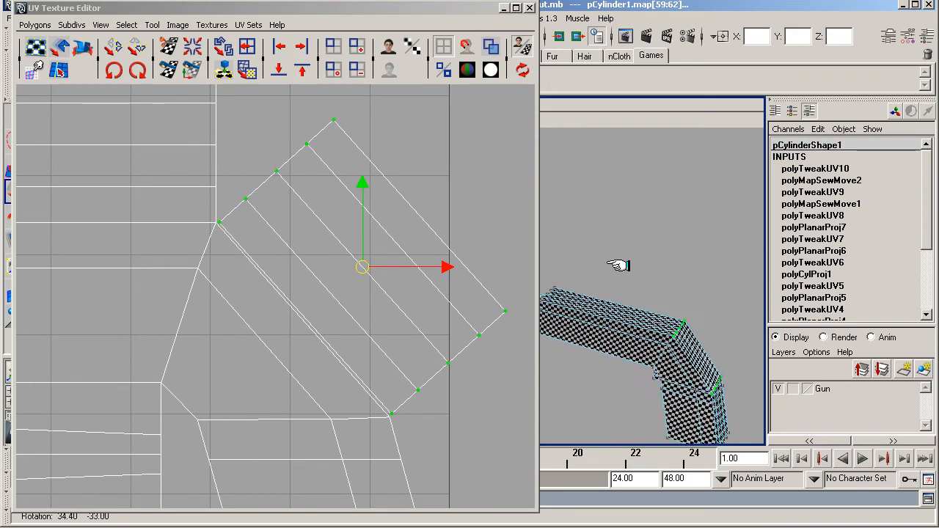
{"action": "left_click_drag", "start_coordinate": [619, 264], "coordinate": [577, 255]}
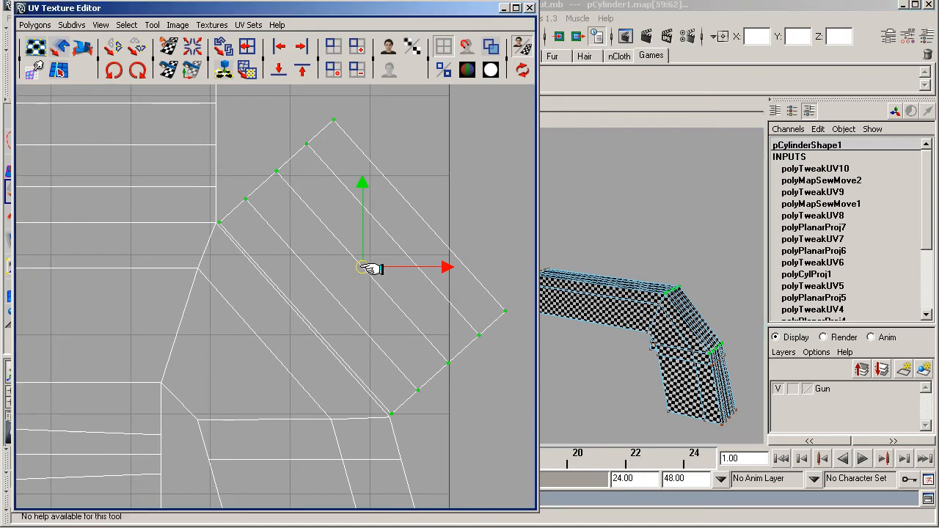
{"action": "mouse_move", "coordinate": [360, 267]}
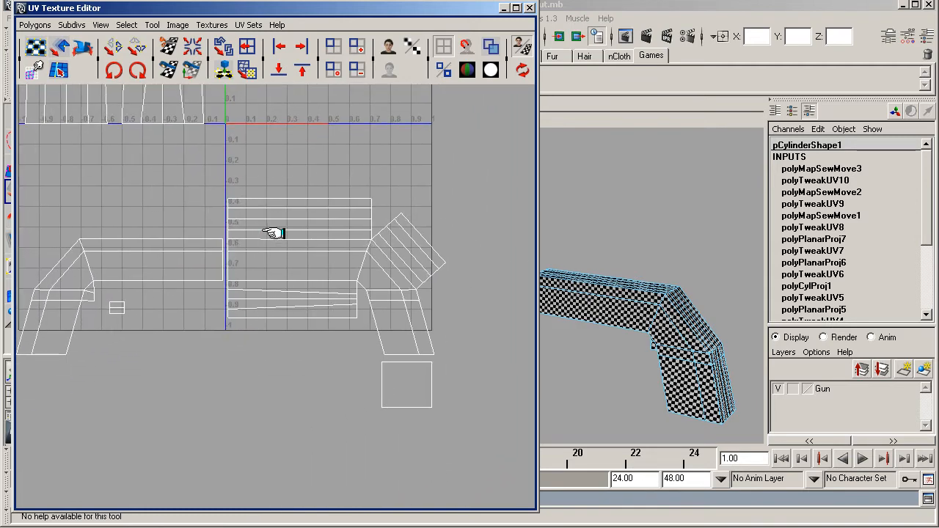
{"action": "mouse_move", "coordinate": [167, 281]}
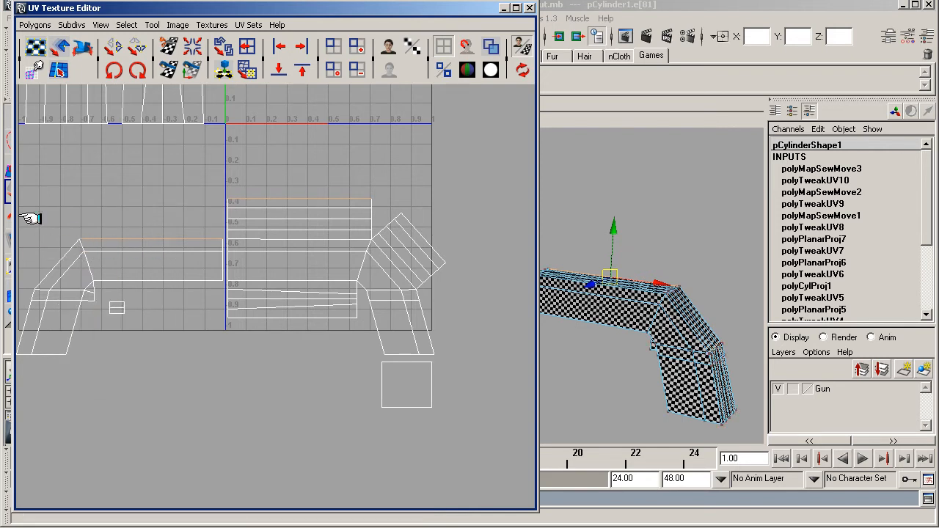
- Marquee-select the UVs of the left-hand angled shell for moving
{"action": "left_click_drag", "start_coordinate": [29, 219], "coordinate": [218, 381]}
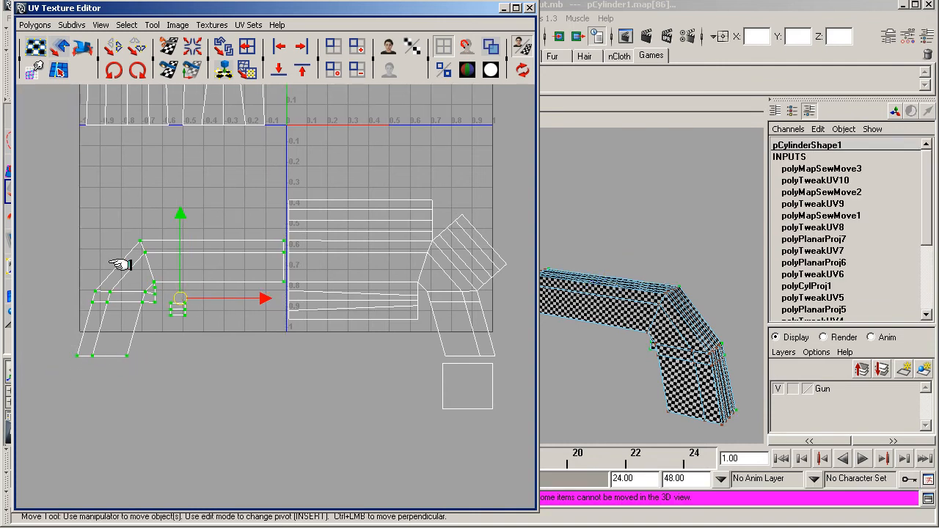
{"action": "mouse_move", "coordinate": [131, 70]}
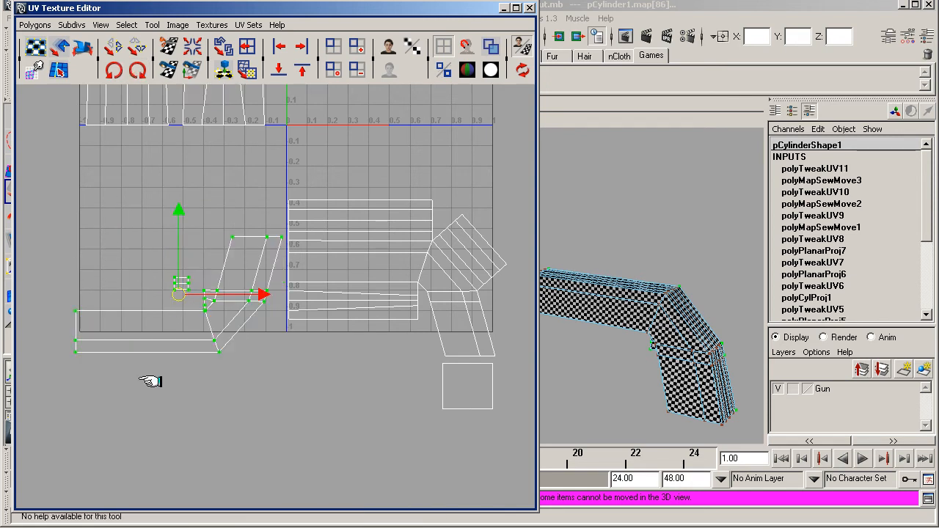
{"action": "mouse_move", "coordinate": [185, 282]}
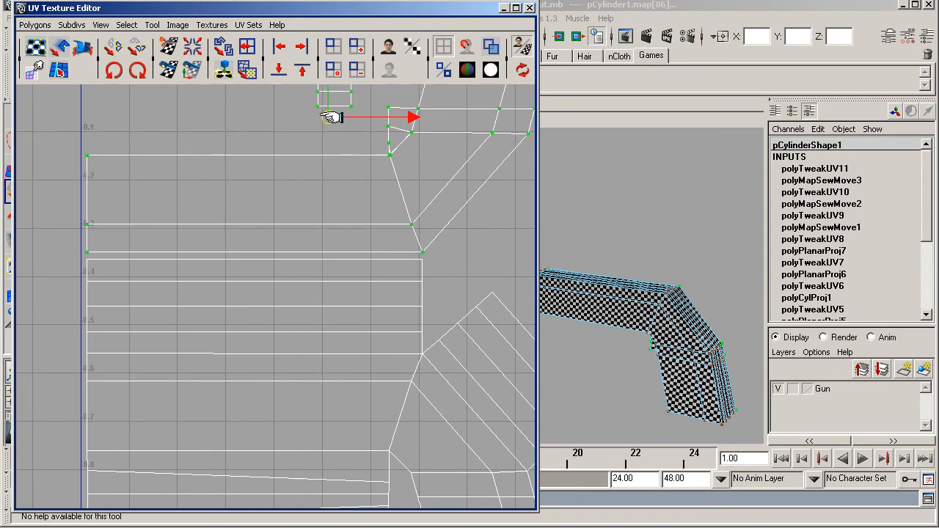
- Select the corner shell's shared edge with the central strip block for Move and Sew UV Edges
{"action": "left_click_drag", "start_coordinate": [335, 116], "coordinate": [335, 123]}
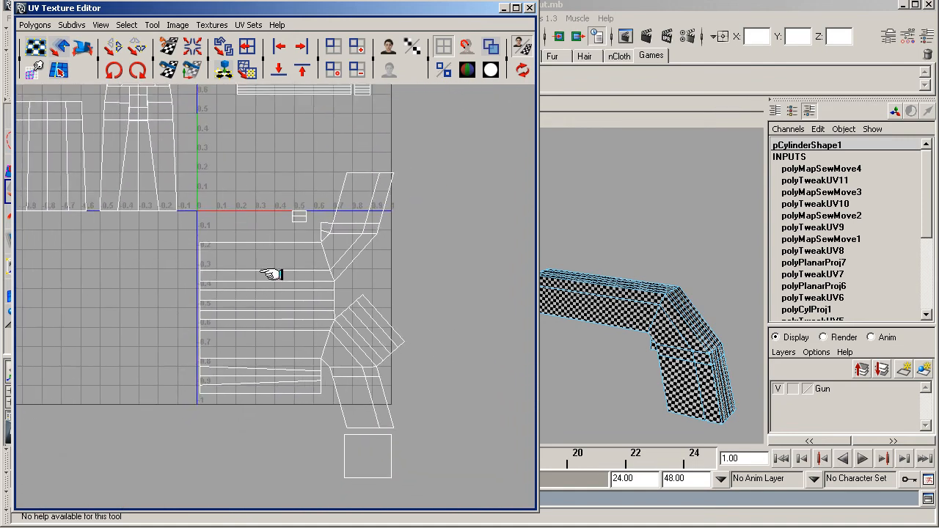
{"action": "mouse_move", "coordinate": [356, 429]}
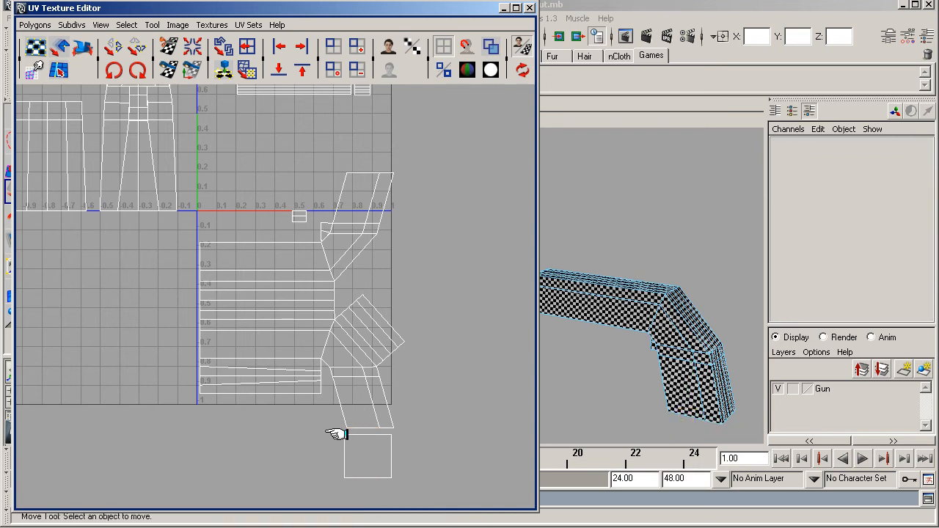
{"action": "left_click", "coordinate": [367, 455]}
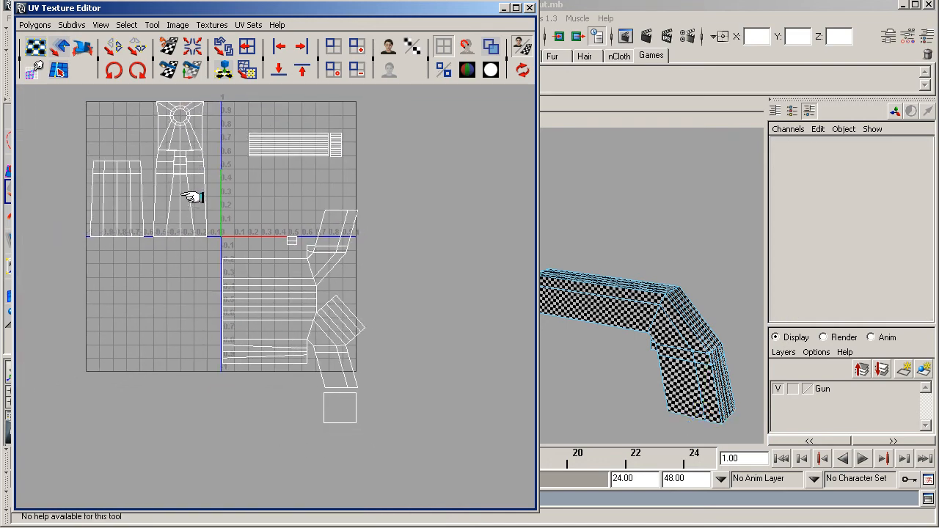
{"action": "left_click_drag", "start_coordinate": [639, 345], "coordinate": [623, 326]}
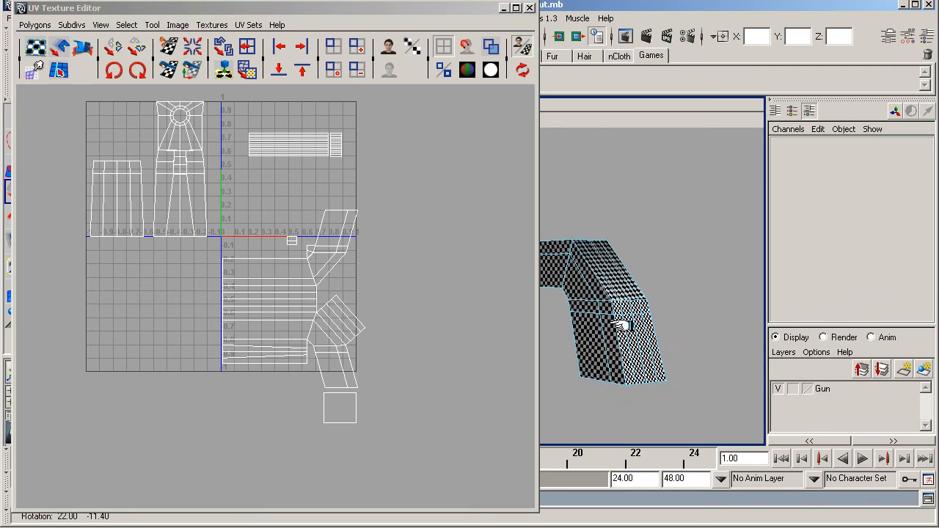
{"action": "left_click_drag", "start_coordinate": [620, 324], "coordinate": [717, 331]}
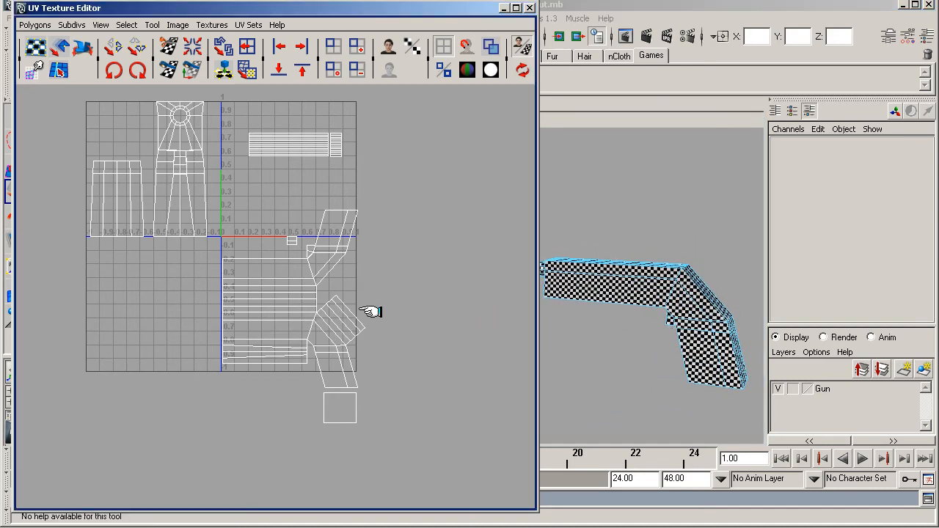
{"action": "mouse_move", "coordinate": [150, 250]}
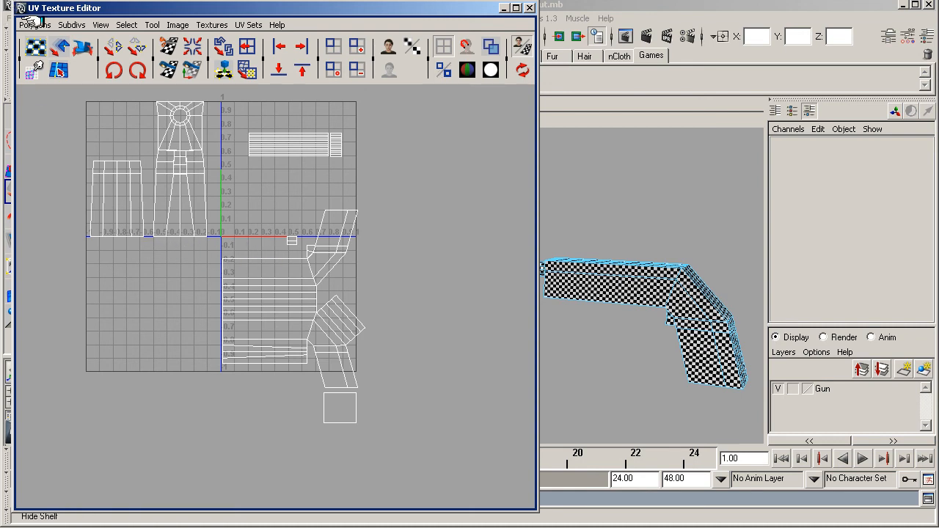
{"action": "left_click", "coordinate": [34, 24]}
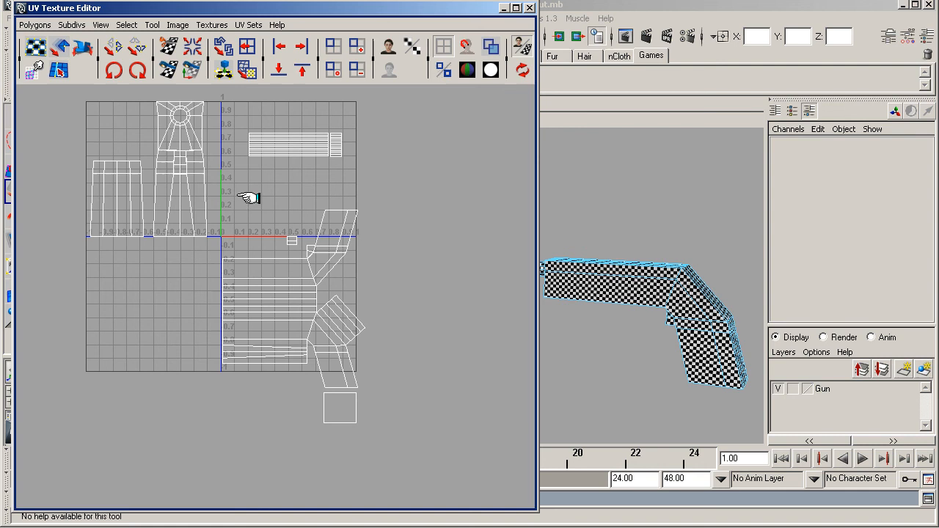
{"action": "mouse_move", "coordinate": [370, 200]}
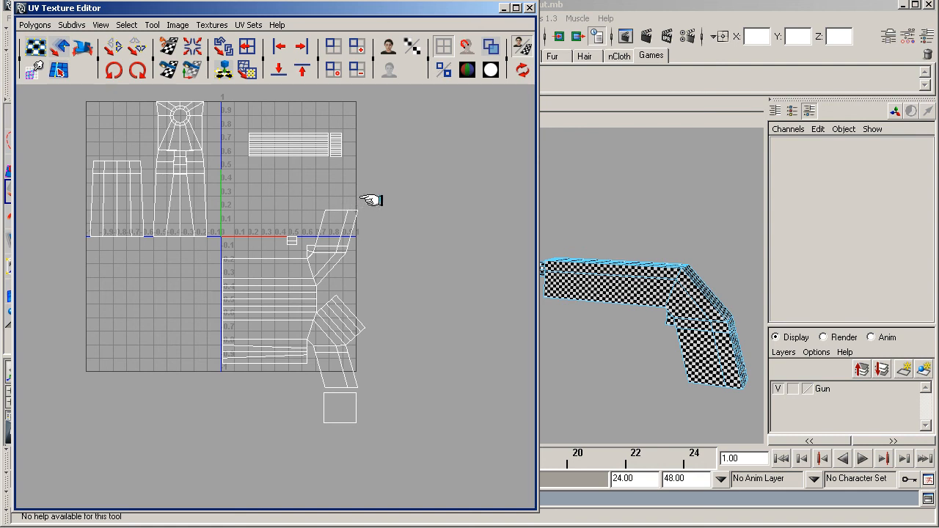